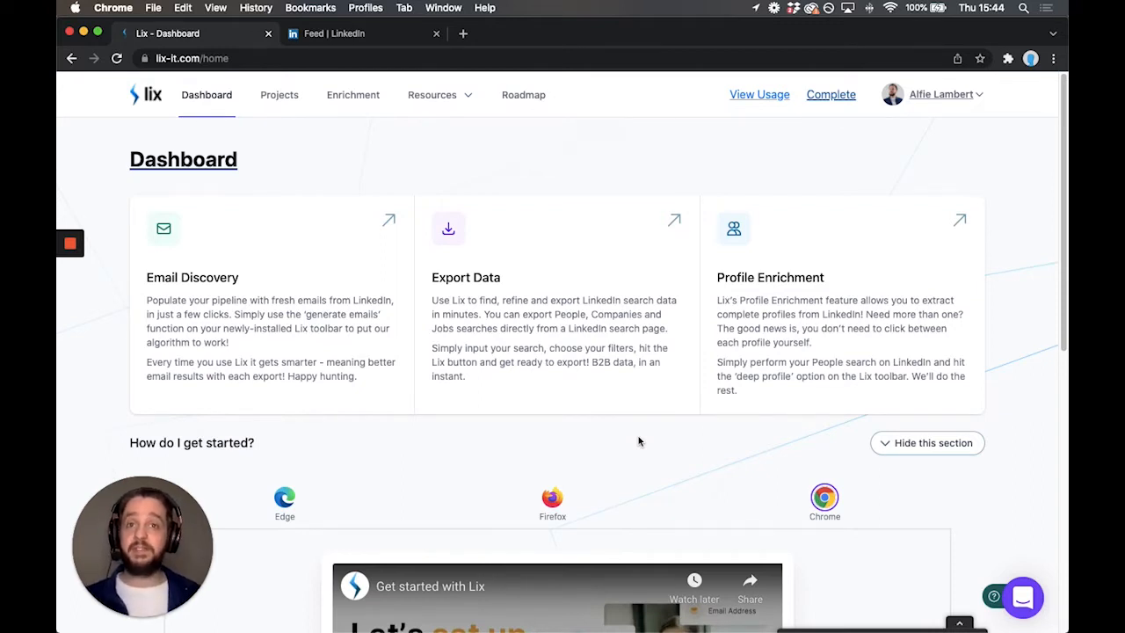
Step: Reach the LIX Helper extension page in the Chrome Web Store from the Lix dashboard
scroll(down, 3)
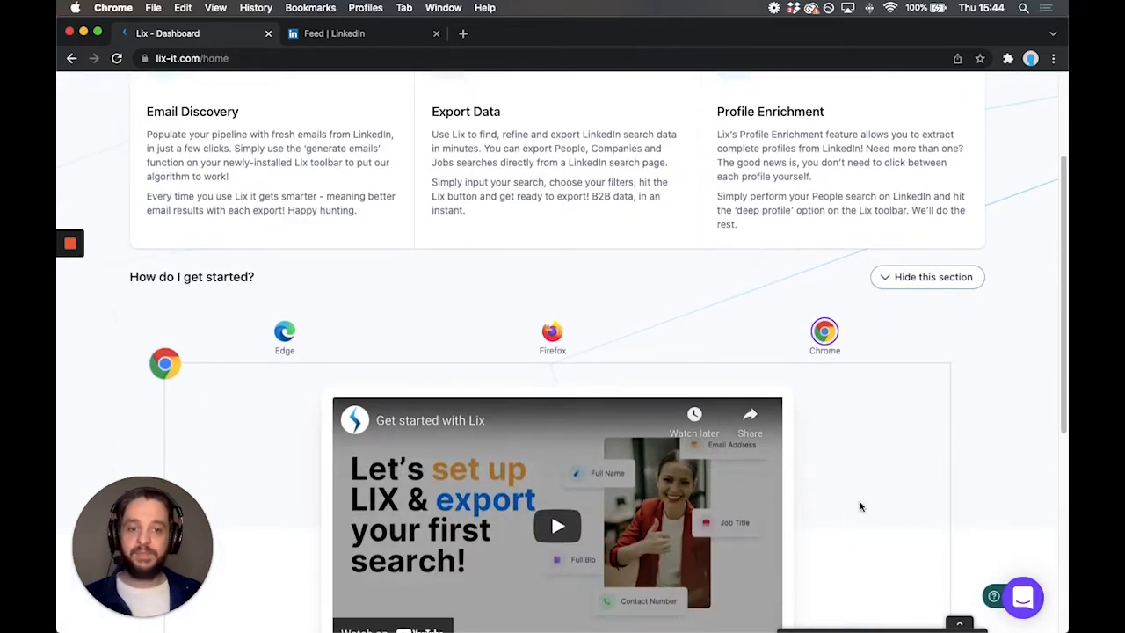
scroll(down, 3)
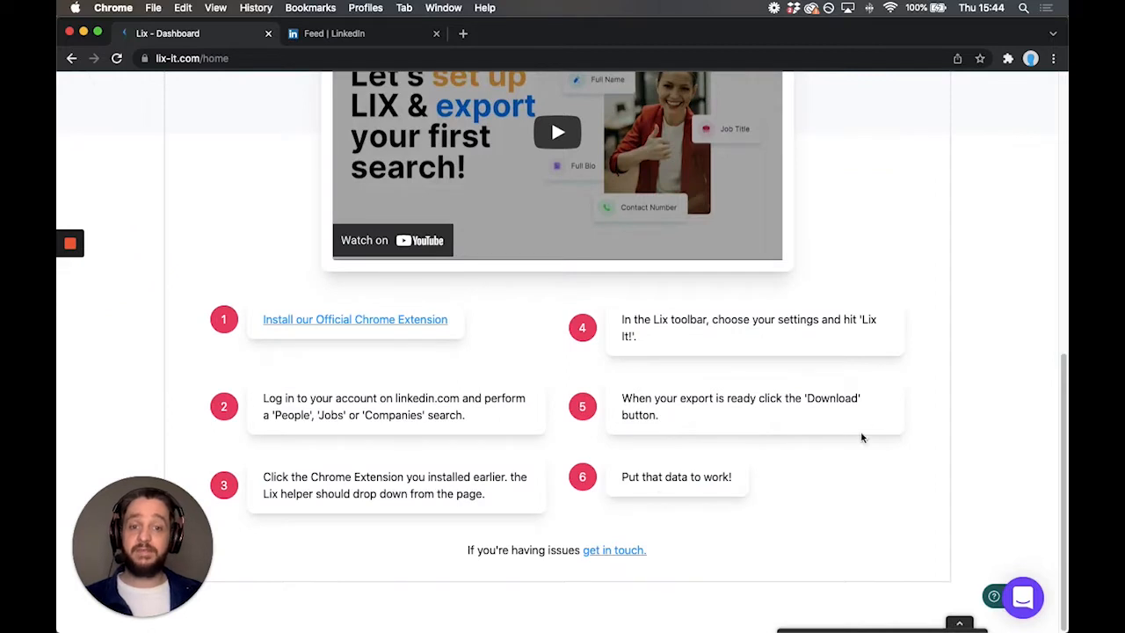
mouse_move(912, 482)
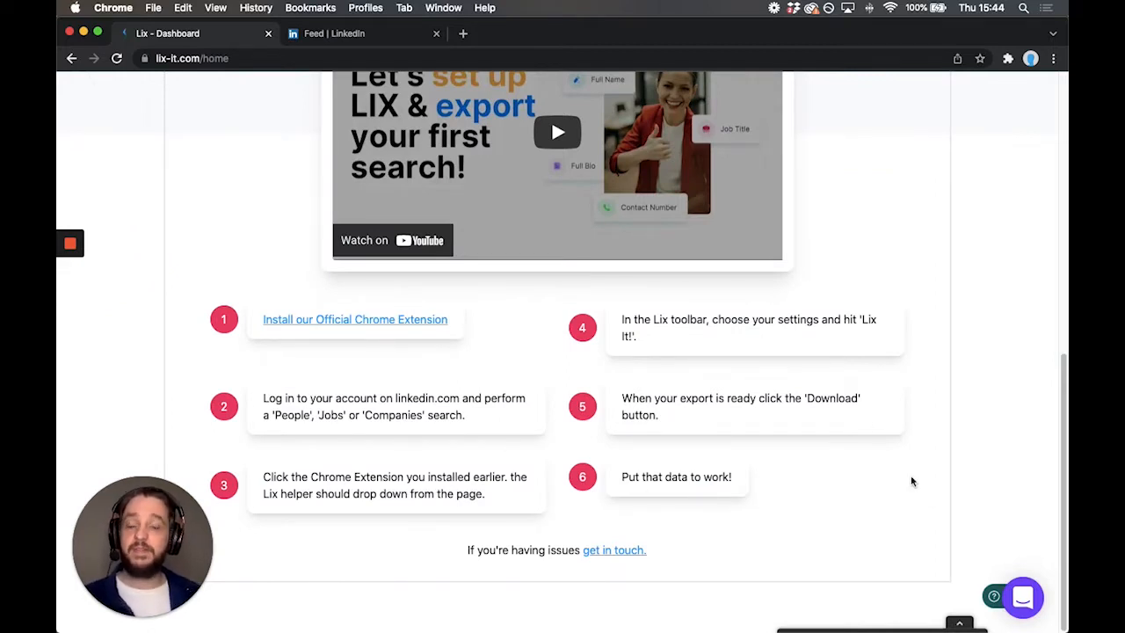
mouse_move(359, 331)
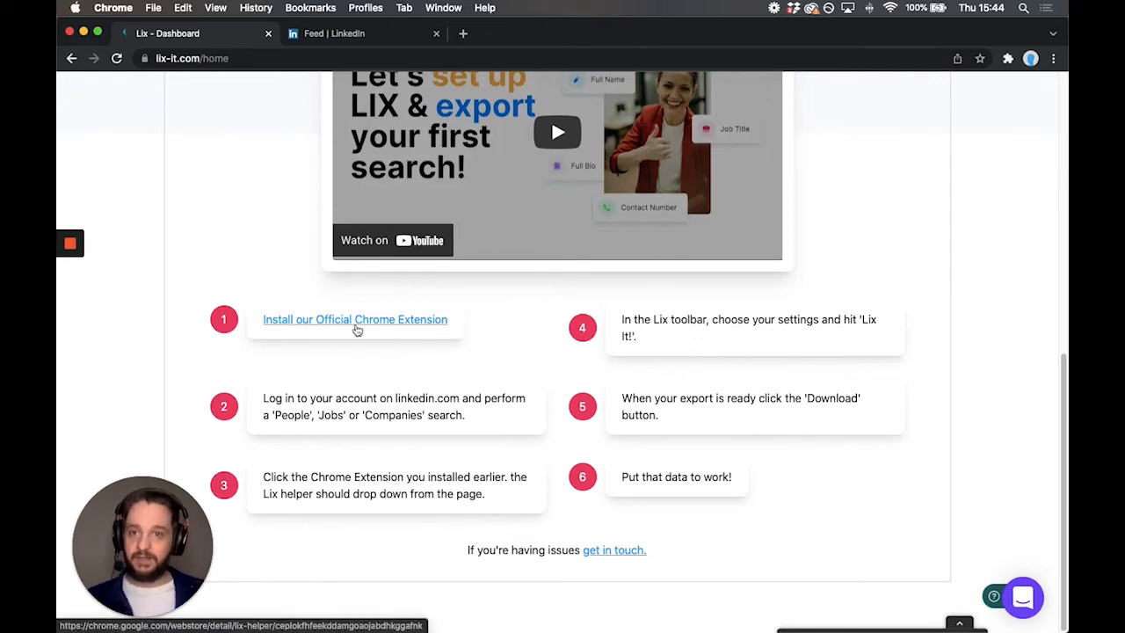
scroll(up, 3)
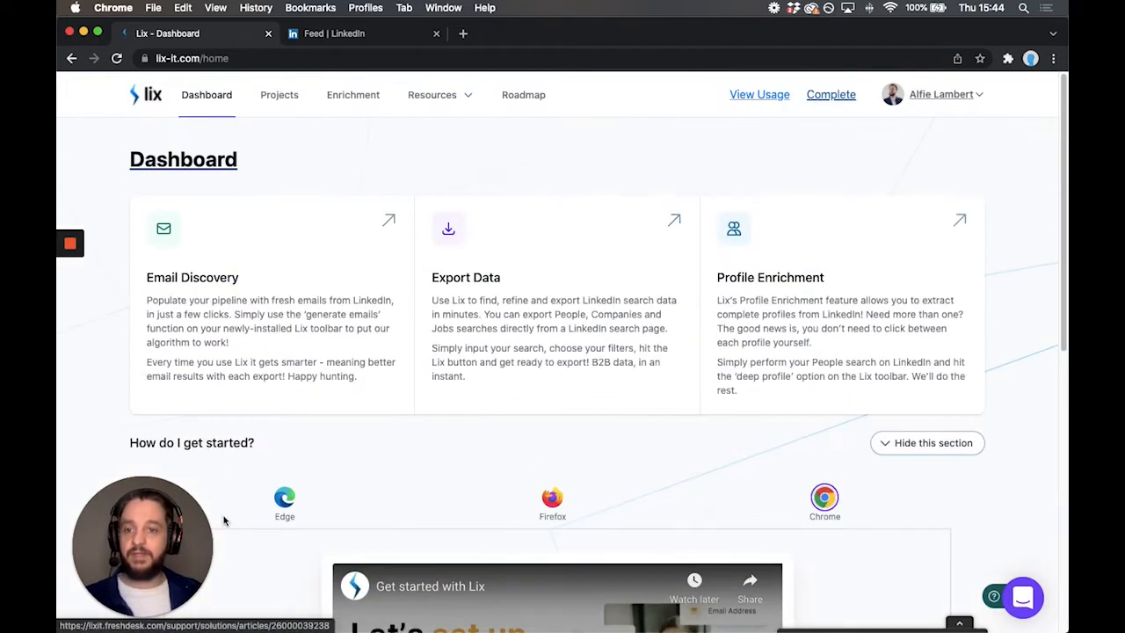
scroll(down, 3)
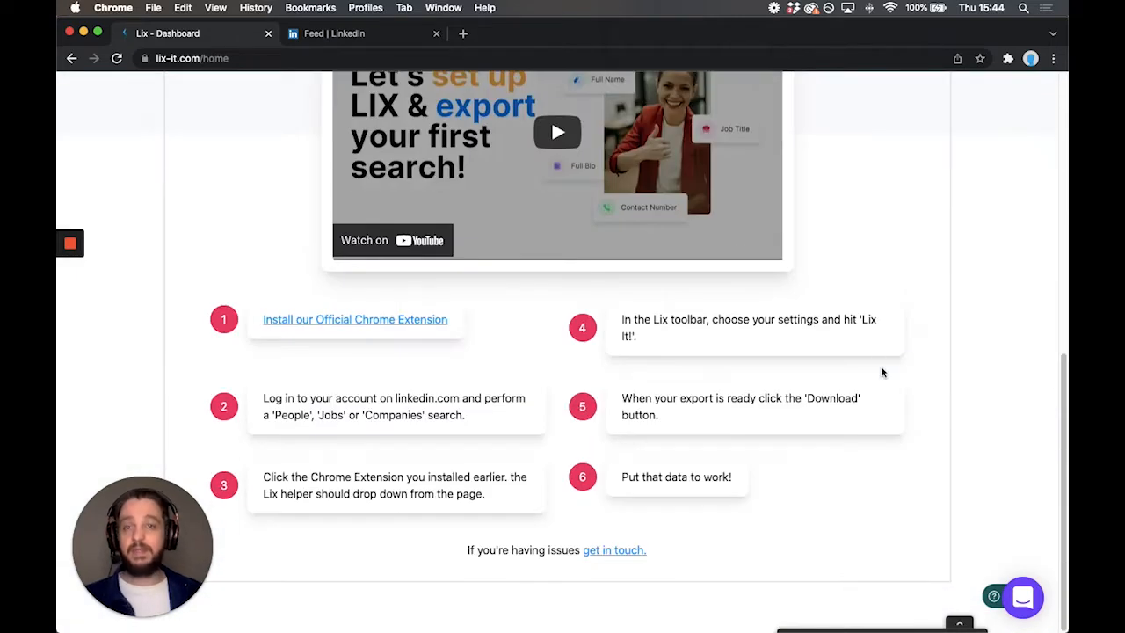
mouse_move(396, 327)
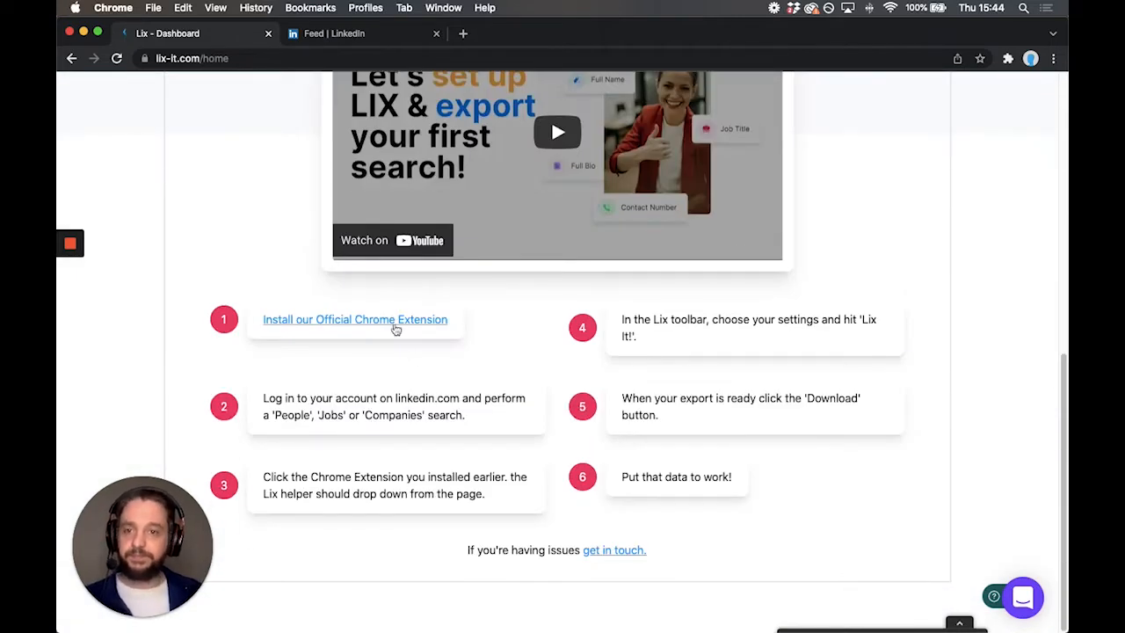
click(356, 320)
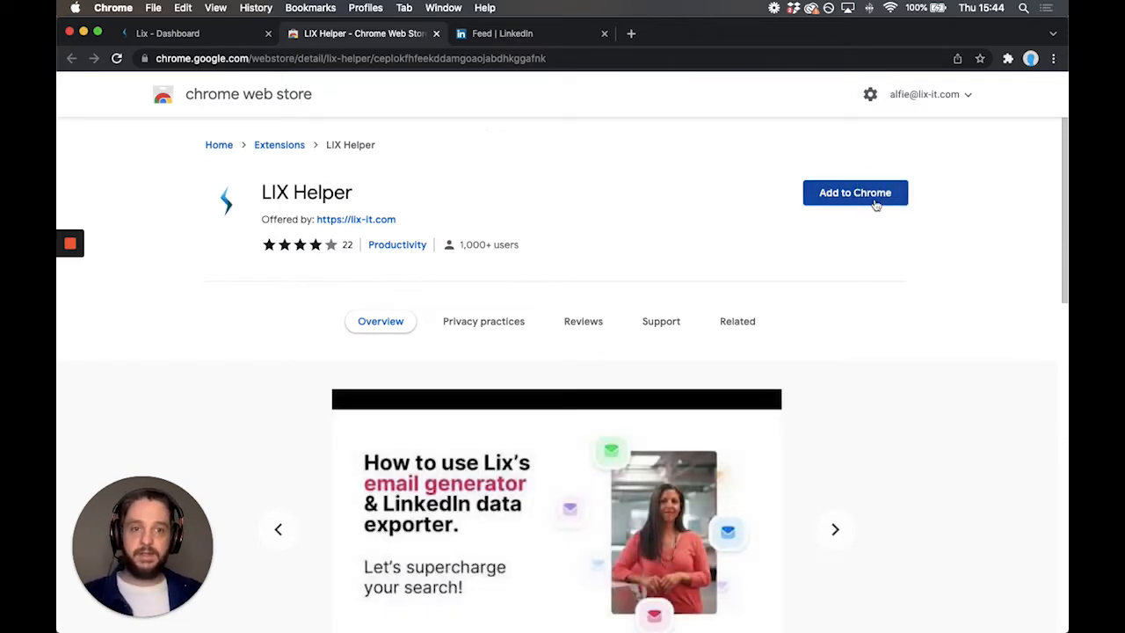
Step: Add the LIX Helper extension to Chrome and close the Web Store page
click(855, 192)
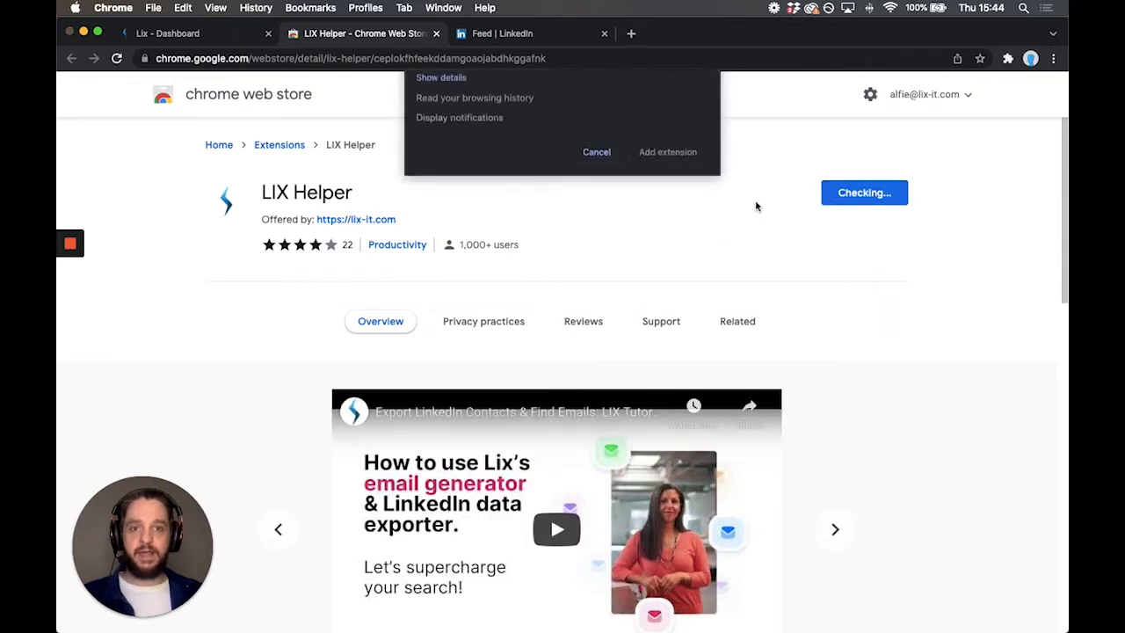
click(596, 151)
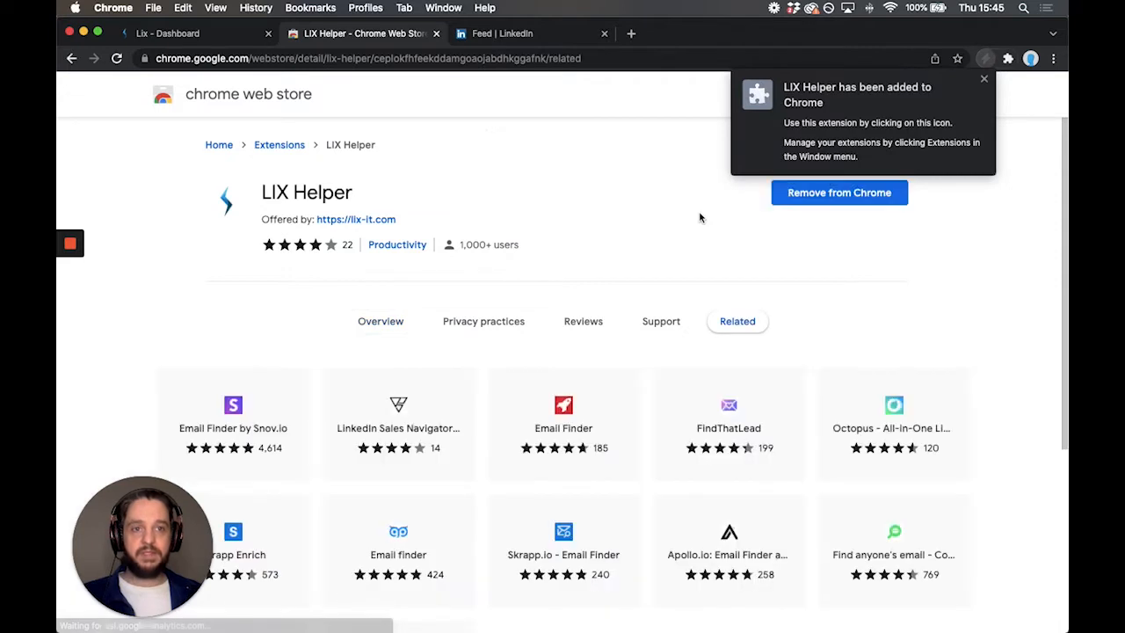
click(983, 79)
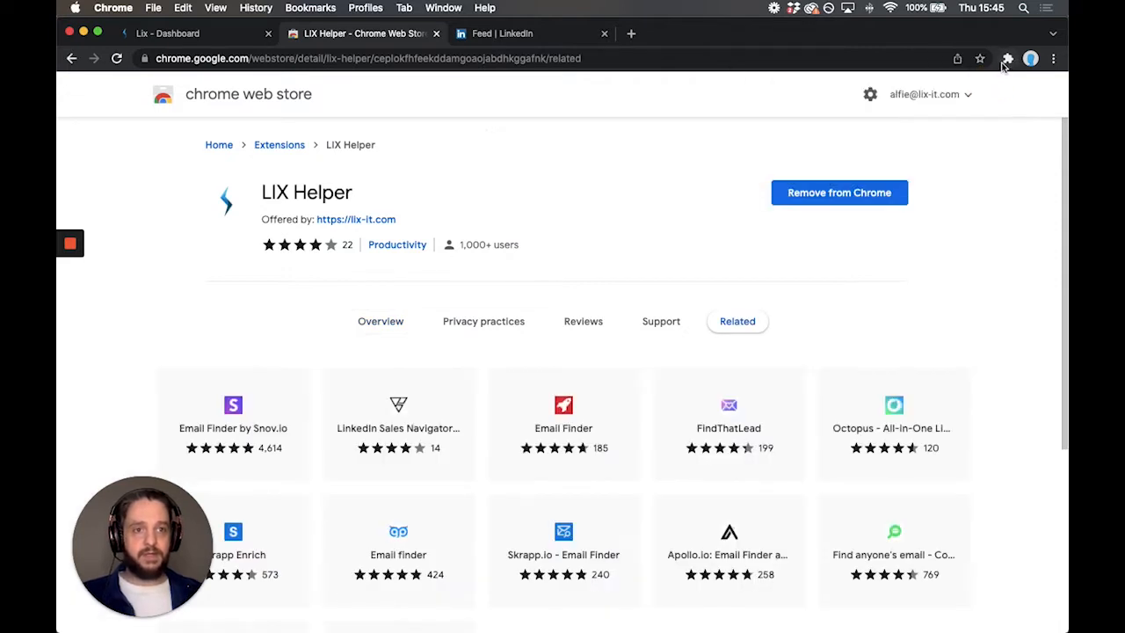
click(1008, 56)
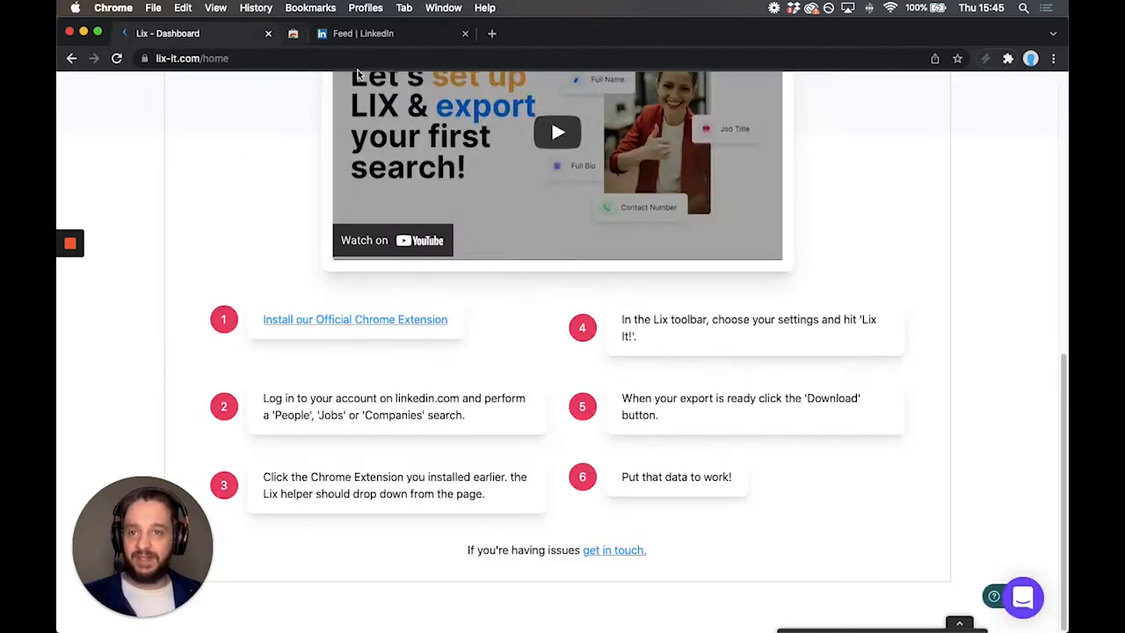
Step: Switch to the signed-in LinkedIn home feed
click(366, 33)
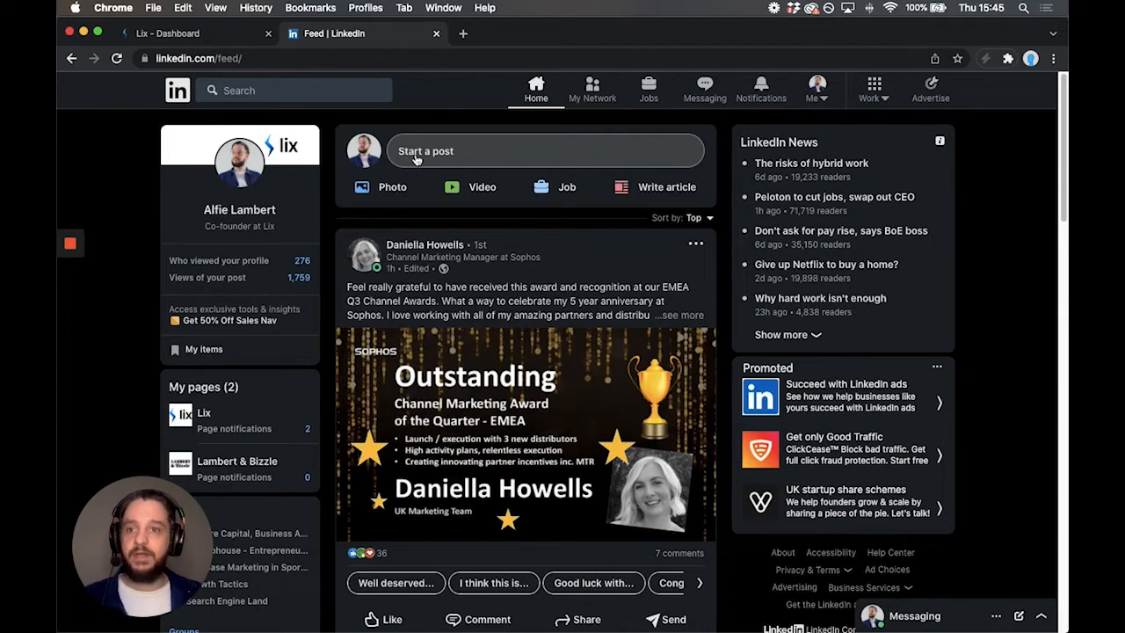
mouse_move(133, 181)
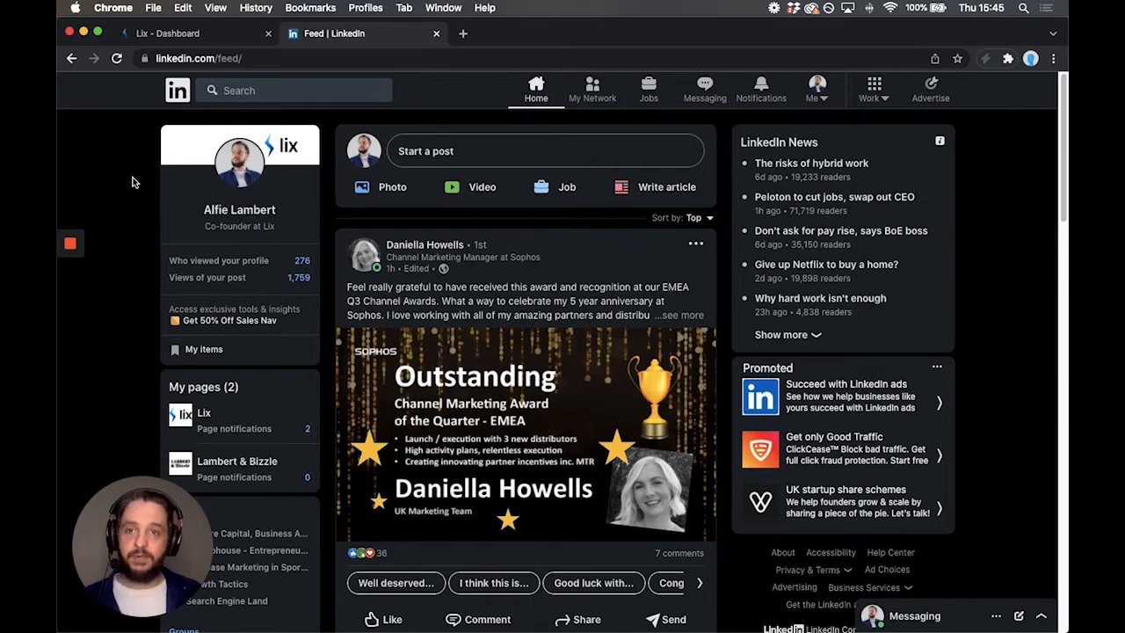
Step: Run a LinkedIn people search for 'developer'
click(296, 89)
text(developer)
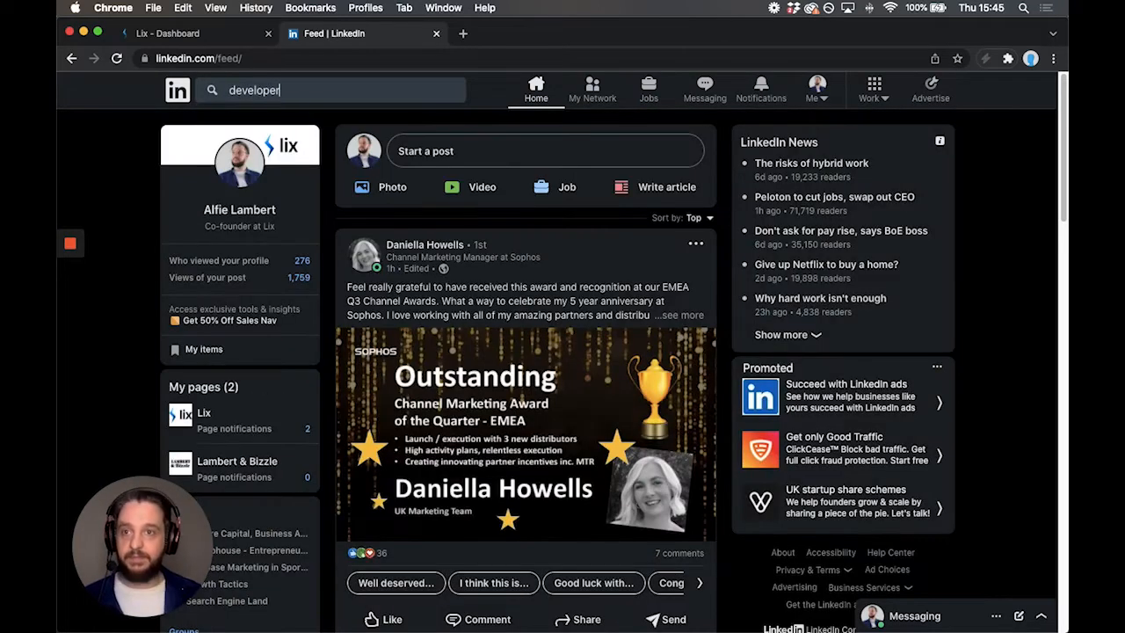
key(Enter)
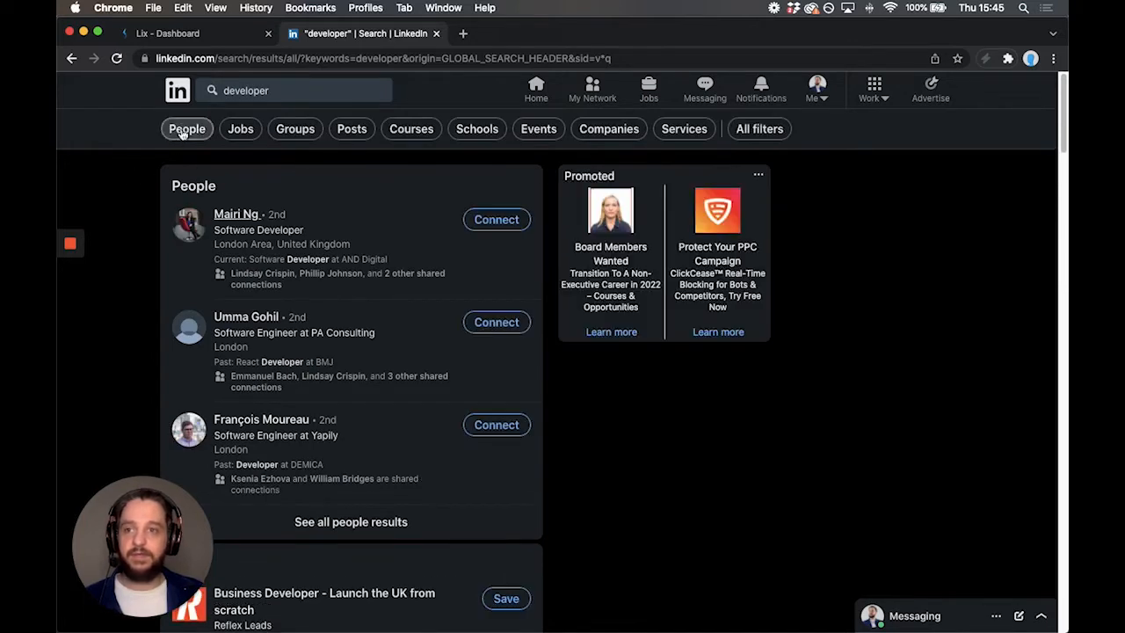
mouse_move(609, 141)
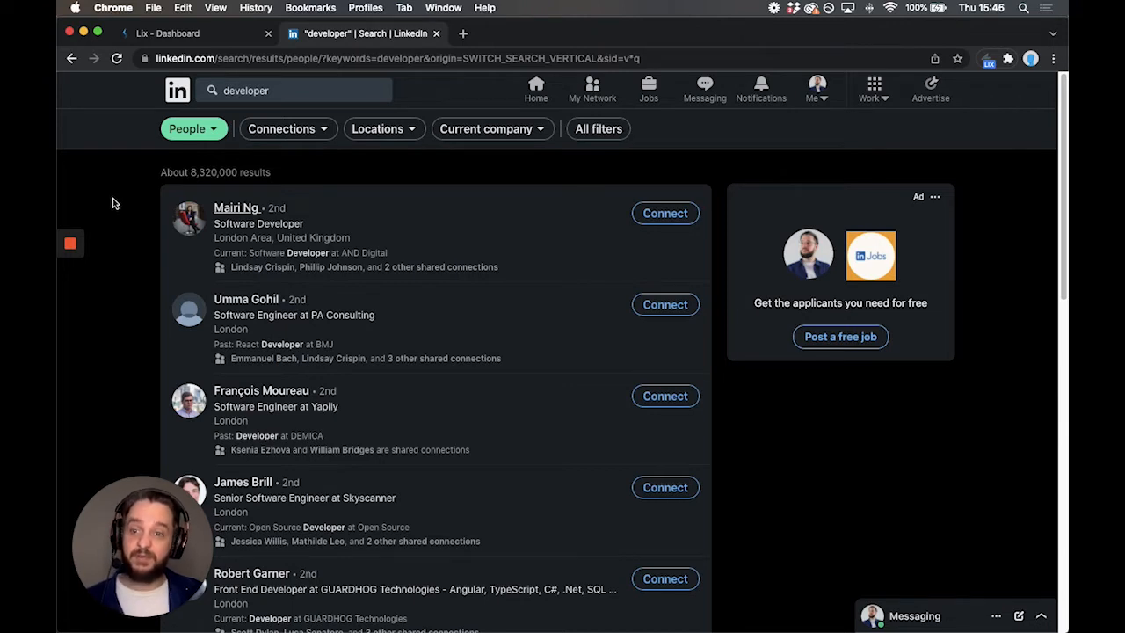
Step: Filter the results to United Kingdom and current company Google, leaving 835 people
click(383, 128)
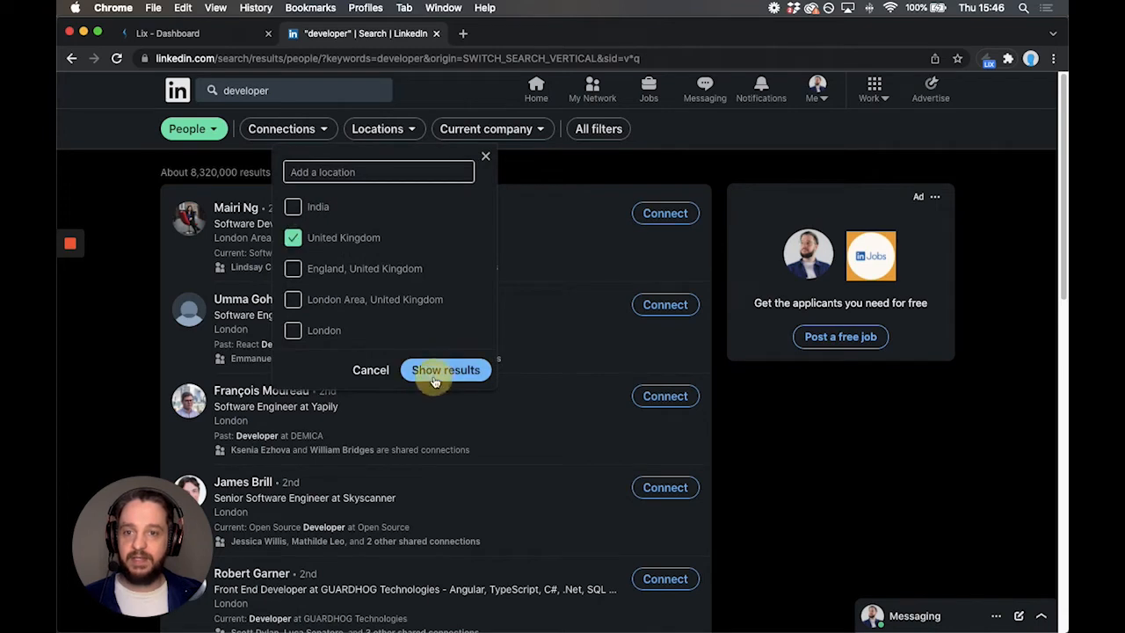
click(447, 369)
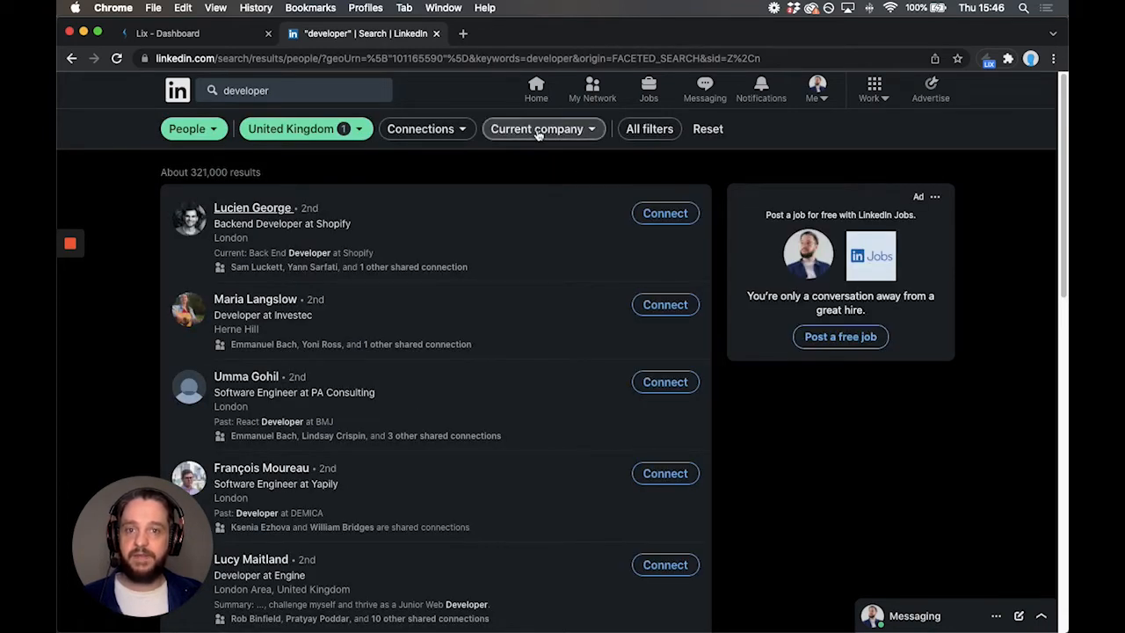
click(544, 129)
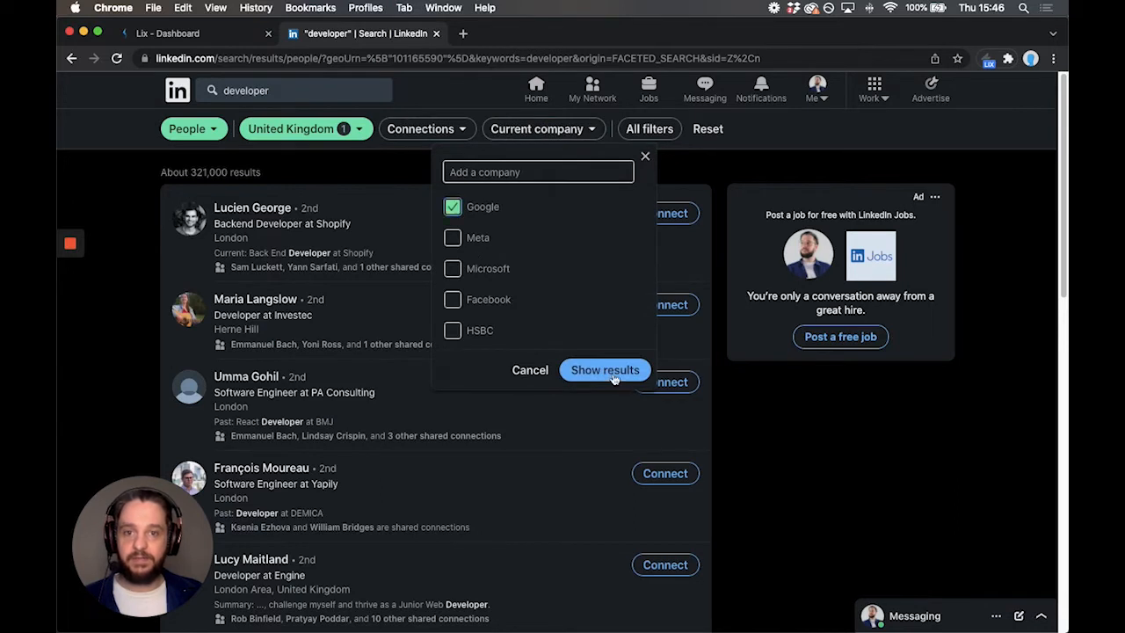
click(604, 369)
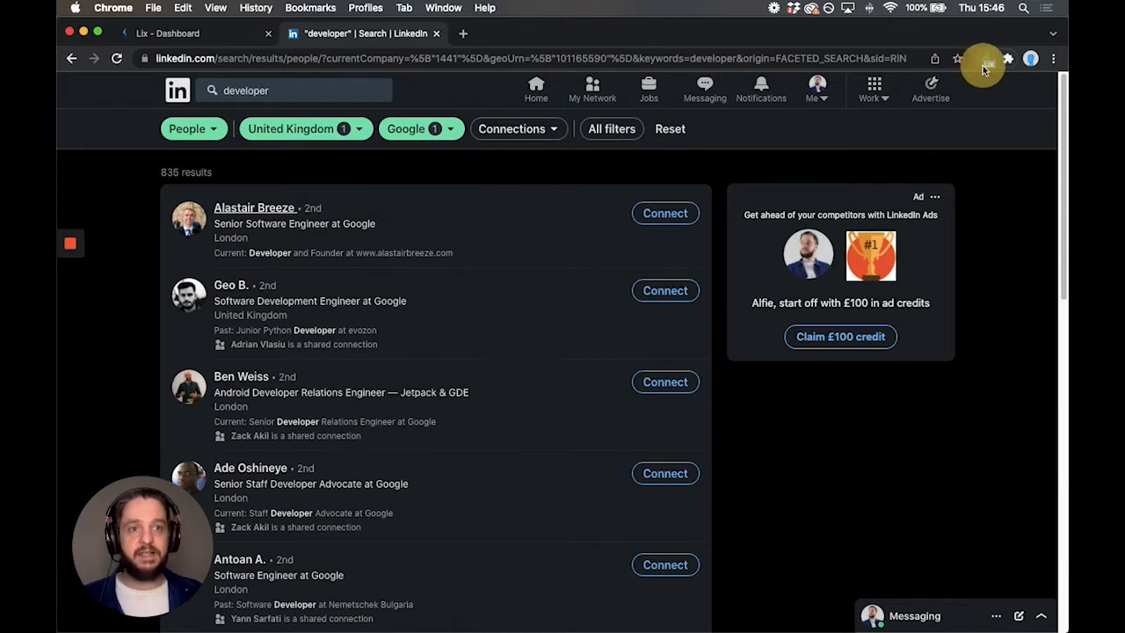
mouse_move(986, 58)
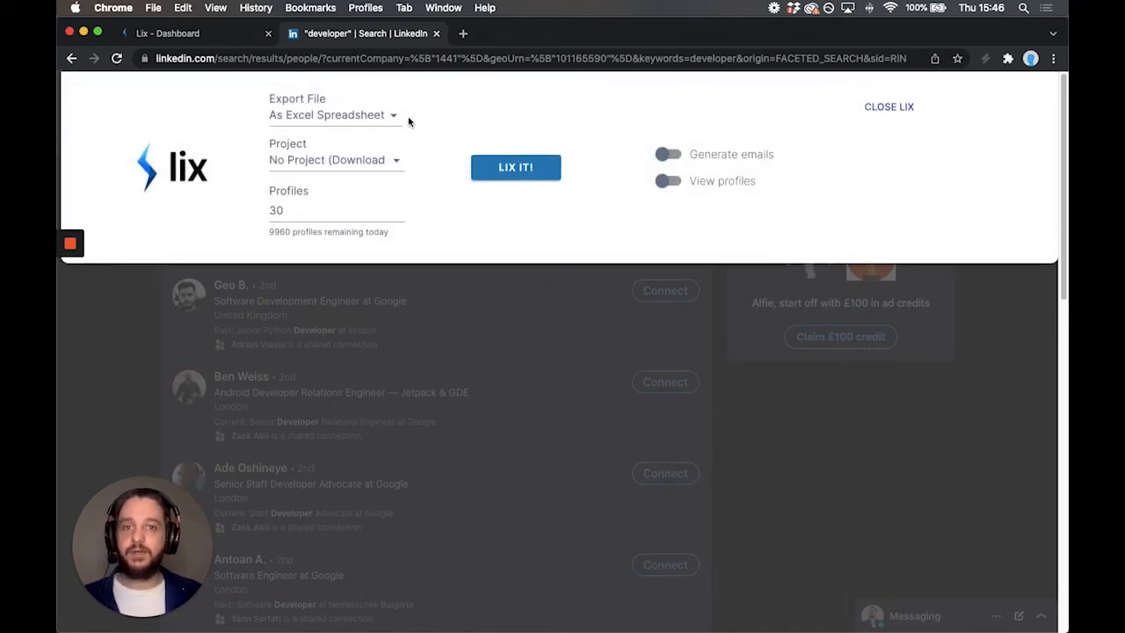
Step: Keep the export format as Excel spreadsheet and set the profile count to 10
click(330, 114)
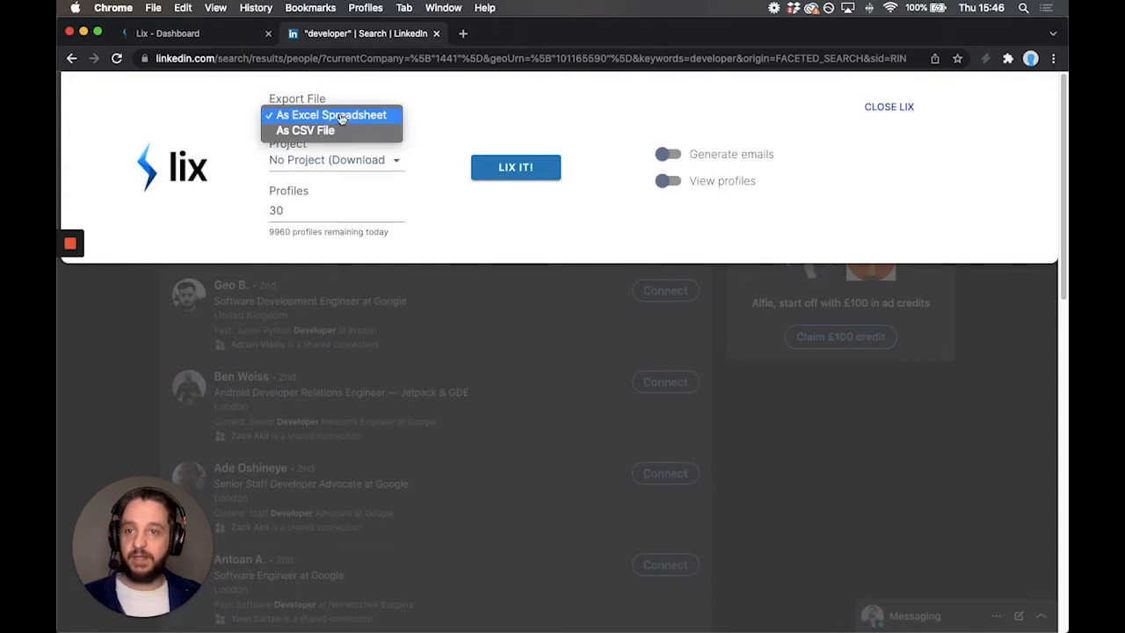
click(331, 114)
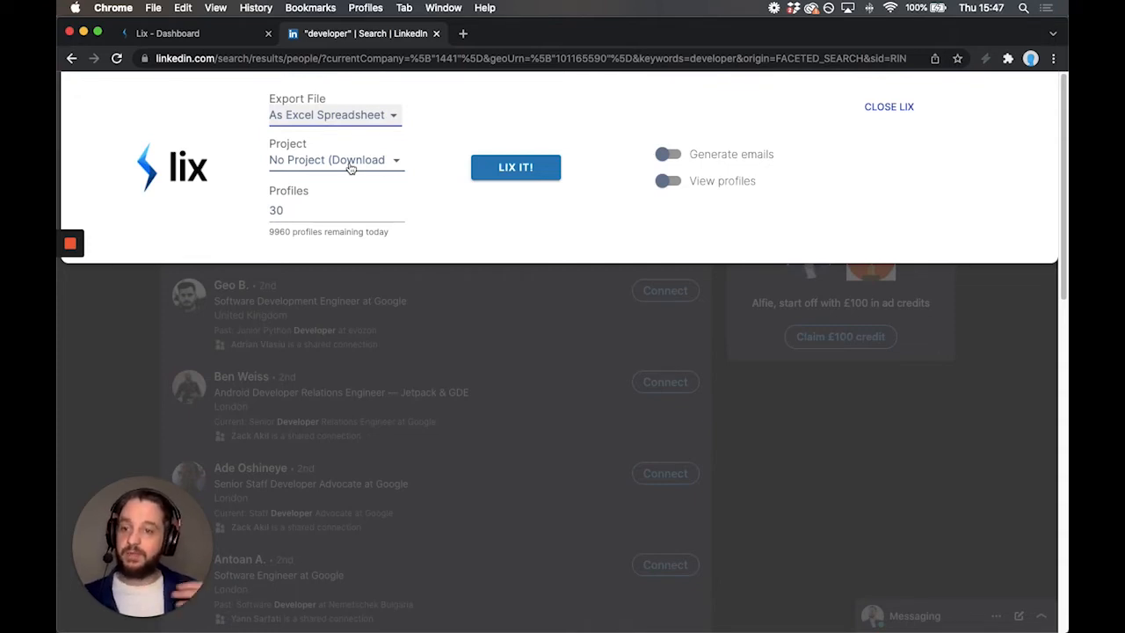
mouse_move(334, 186)
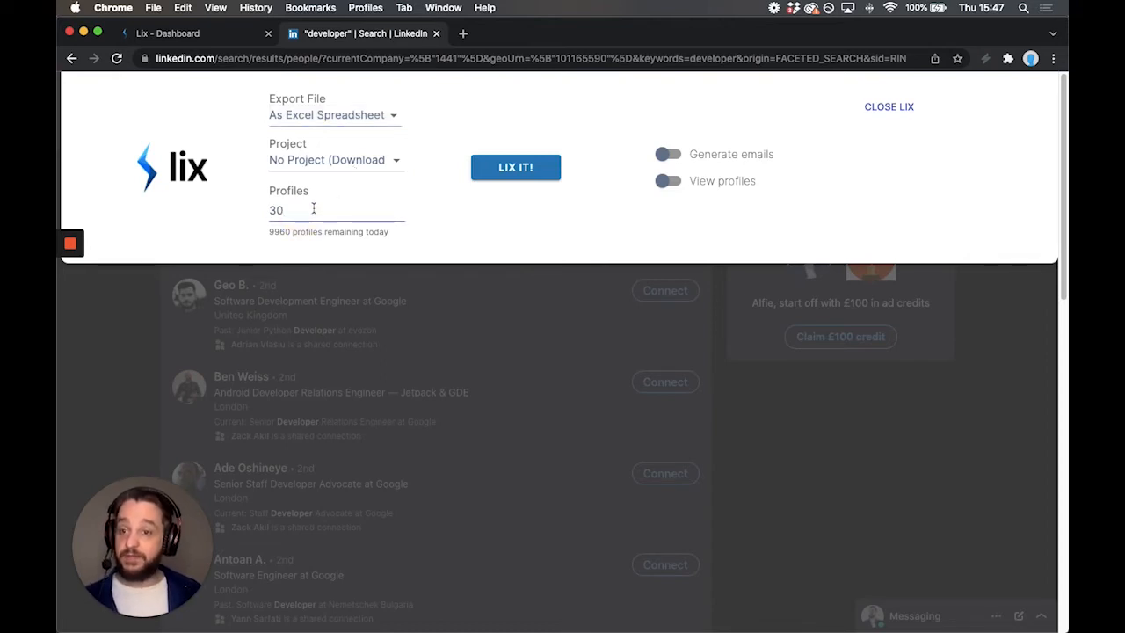
text(0)
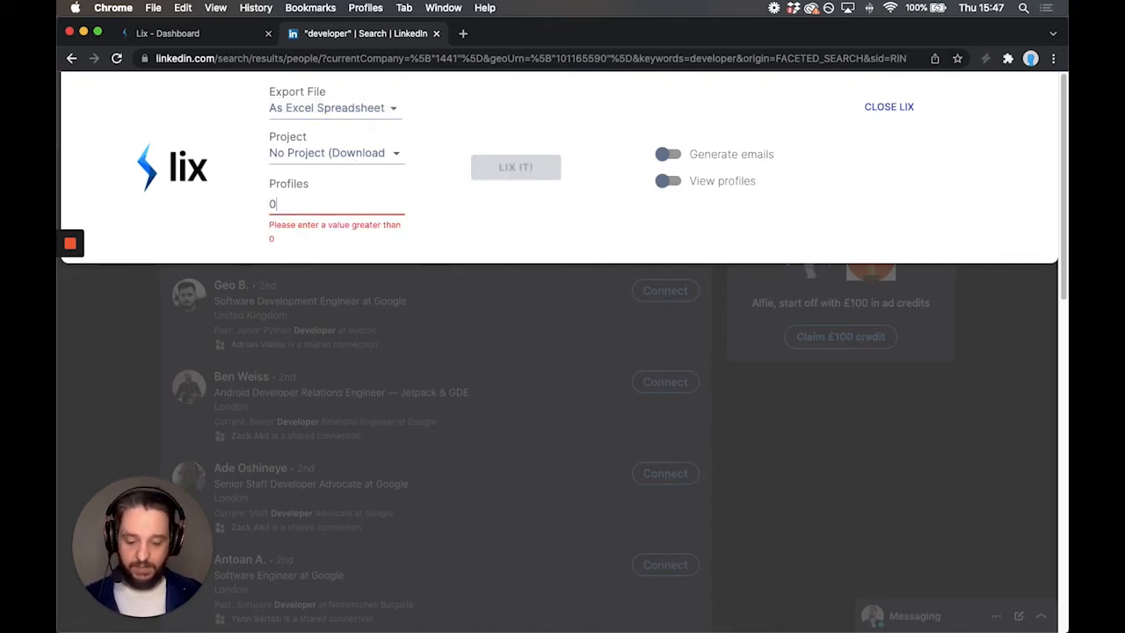
text(10)
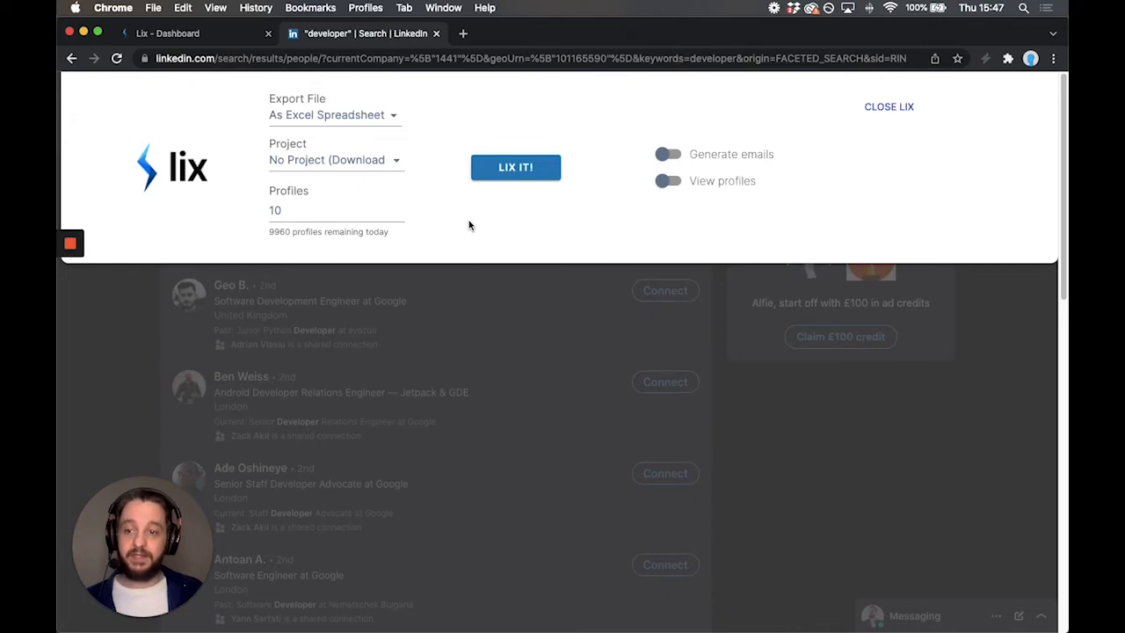
mouse_move(668, 158)
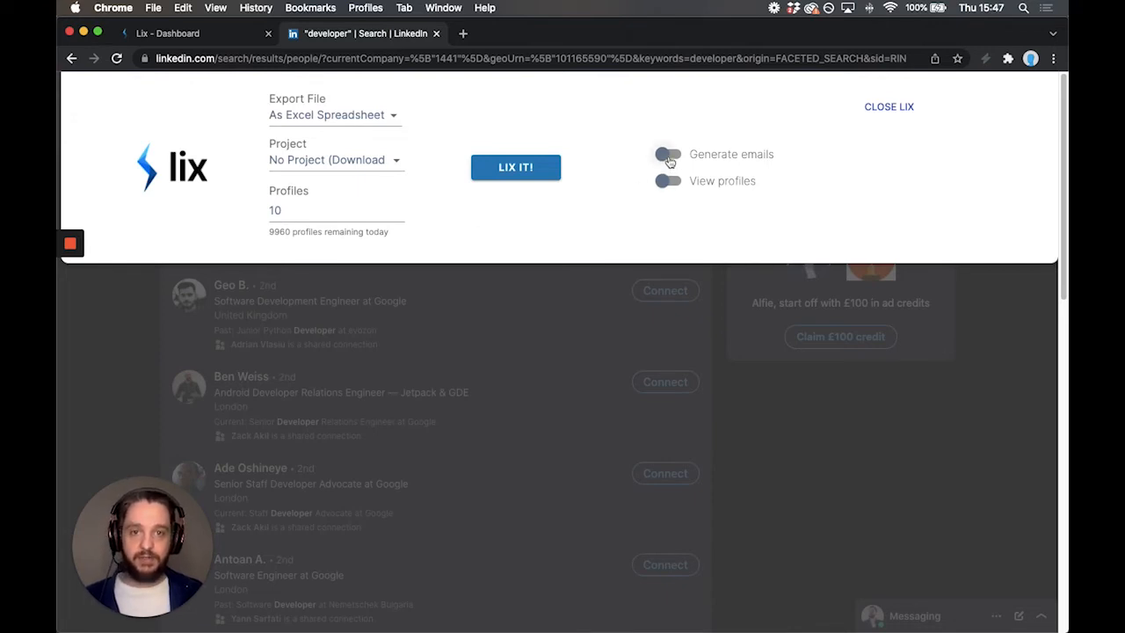
Step: Switch on Generate emails so the exported profiles include generated addresses
click(668, 155)
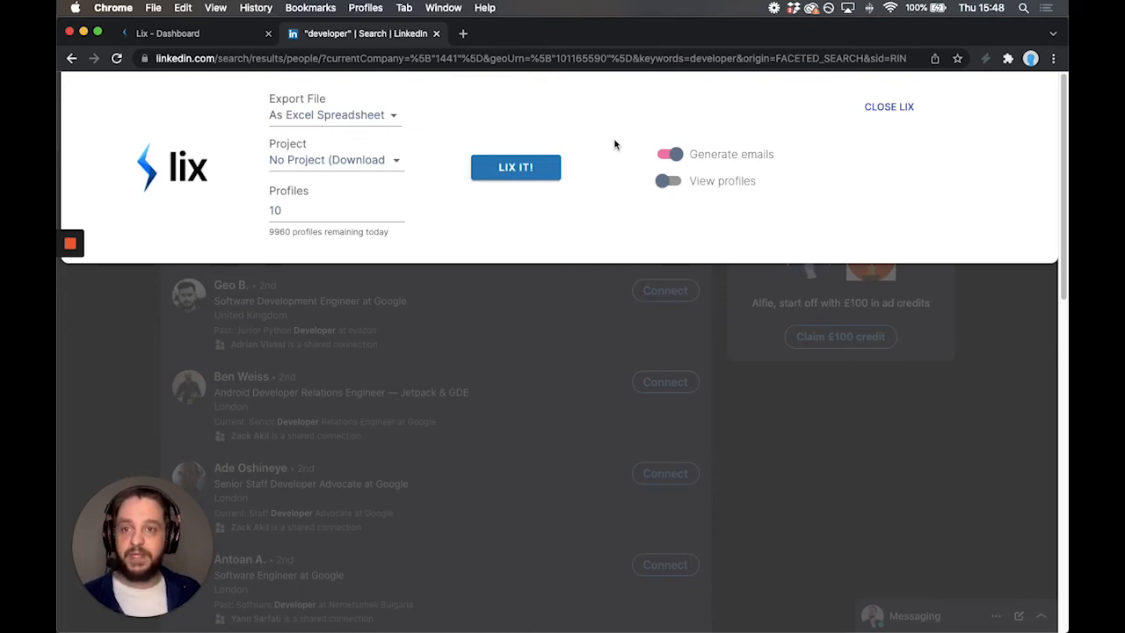
mouse_move(518, 192)
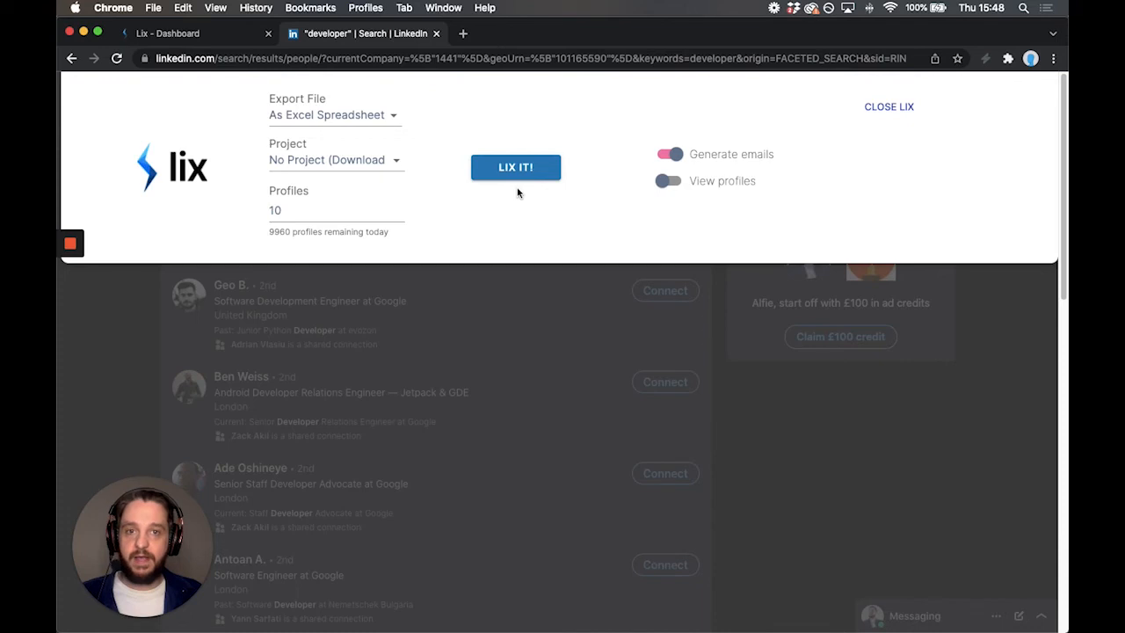
Step: Run LIX IT! on the 10 profiles and download the resulting .xlsx file
click(516, 167)
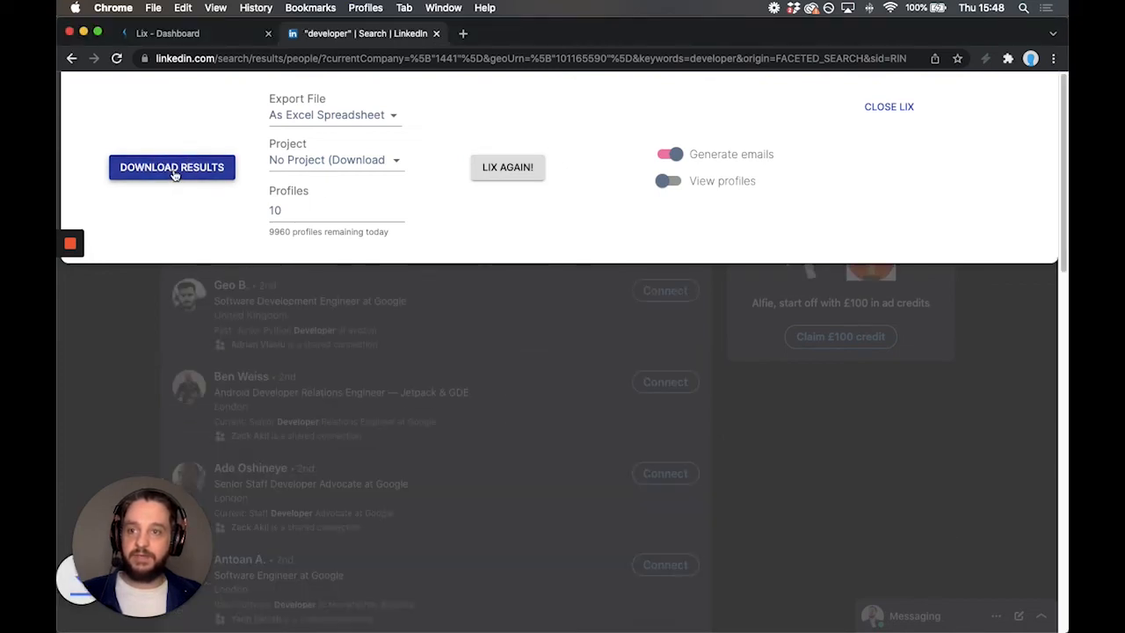
click(172, 169)
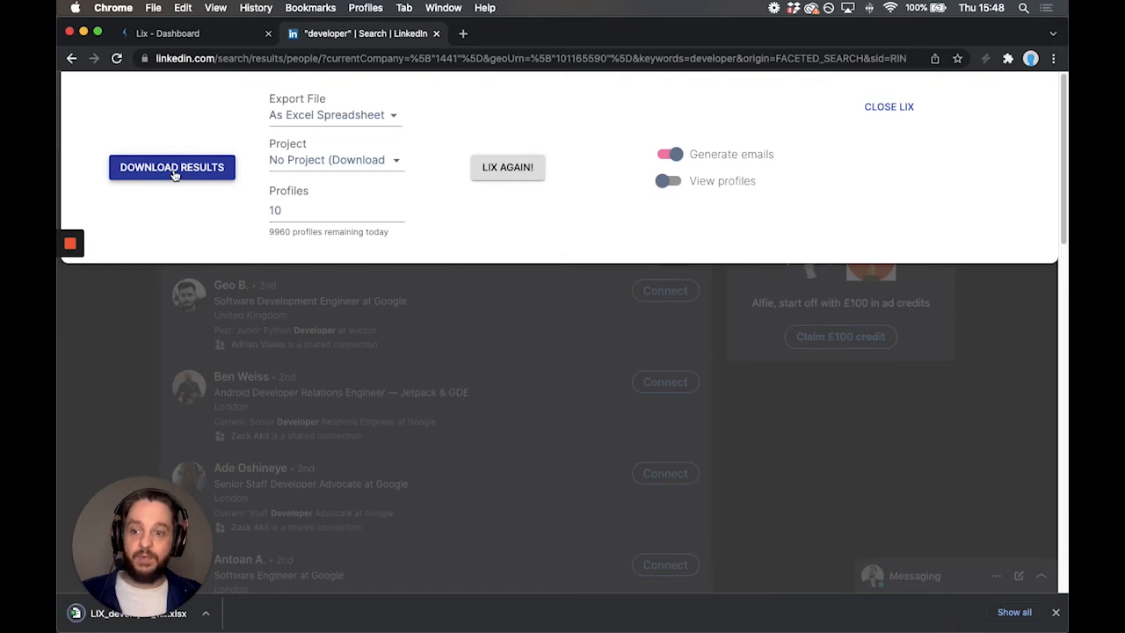
click(173, 167)
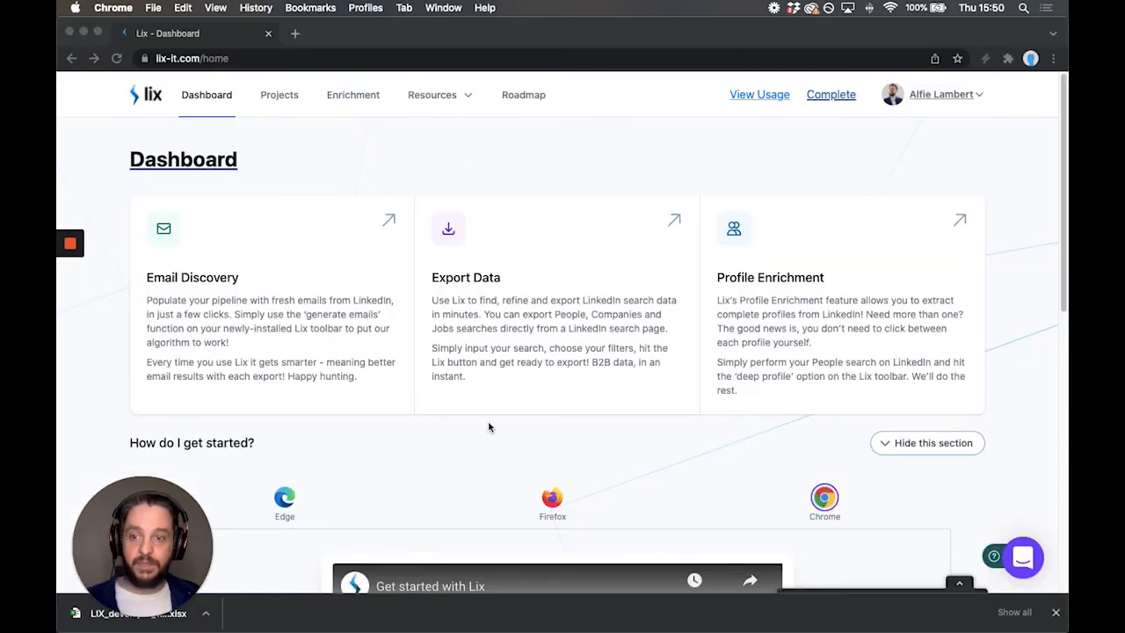
mouse_move(489, 397)
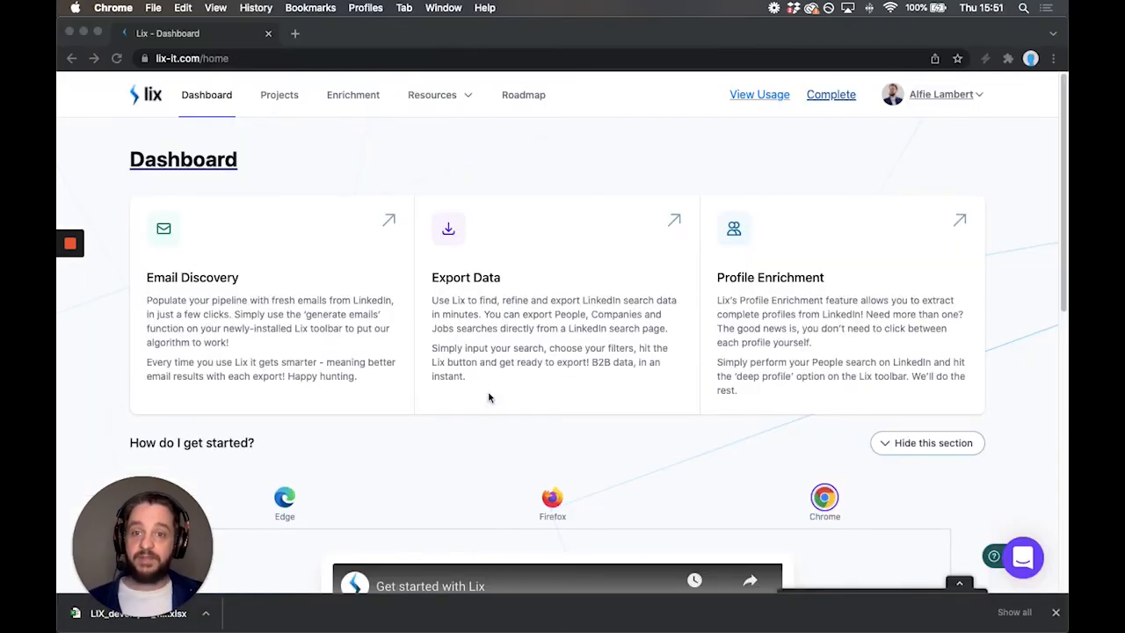
mouse_move(895, 329)
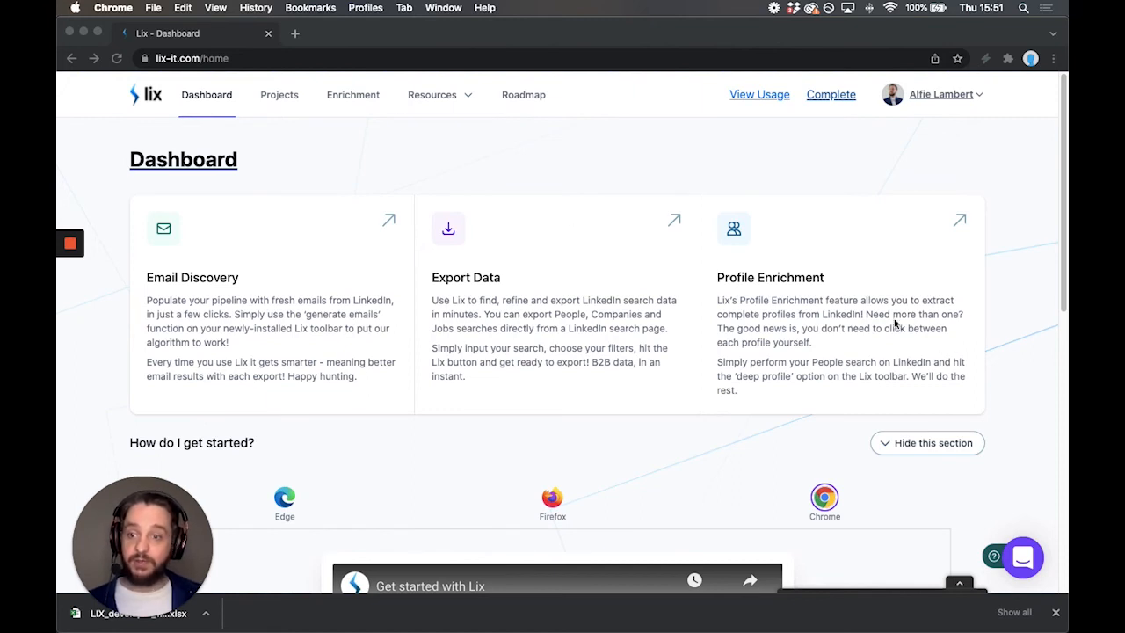
mouse_move(1027, 558)
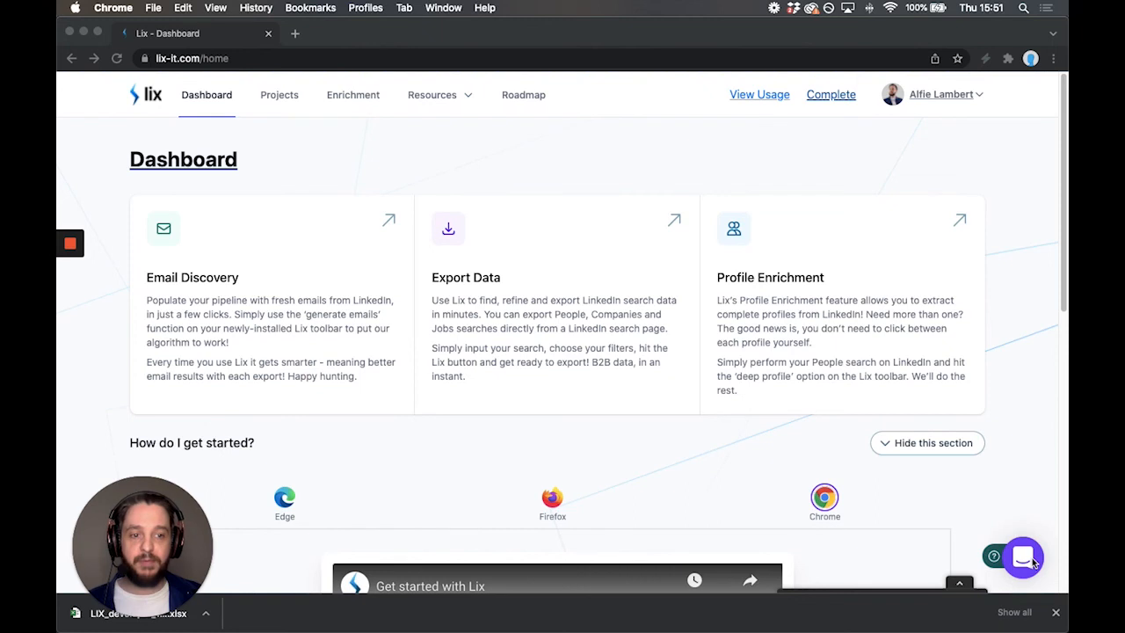
mouse_move(647, 408)
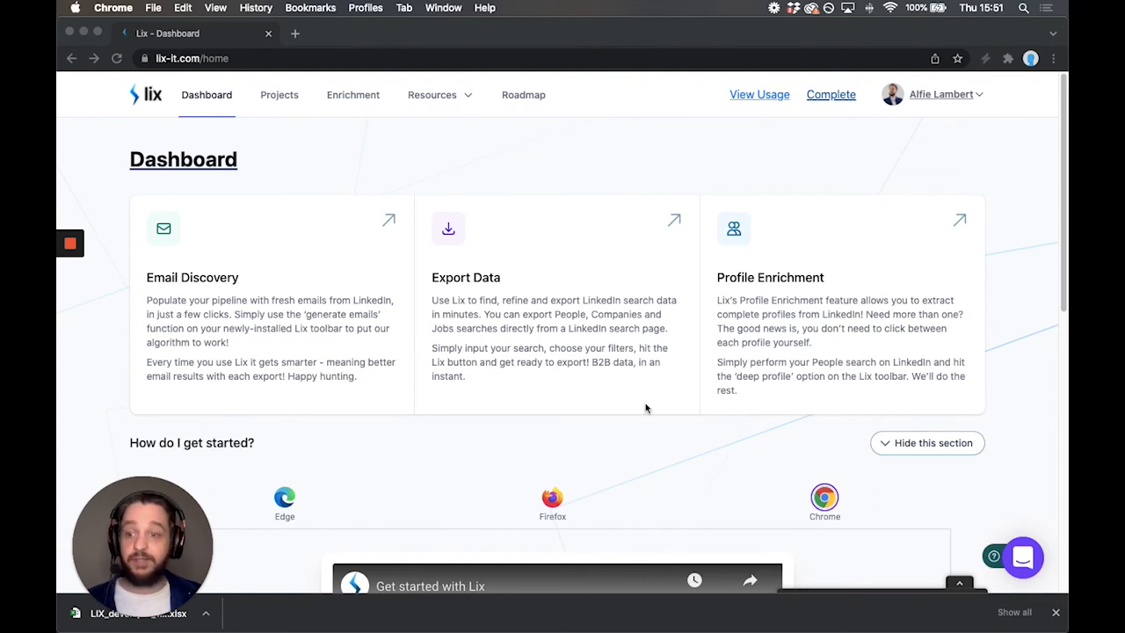
mouse_move(640, 398)
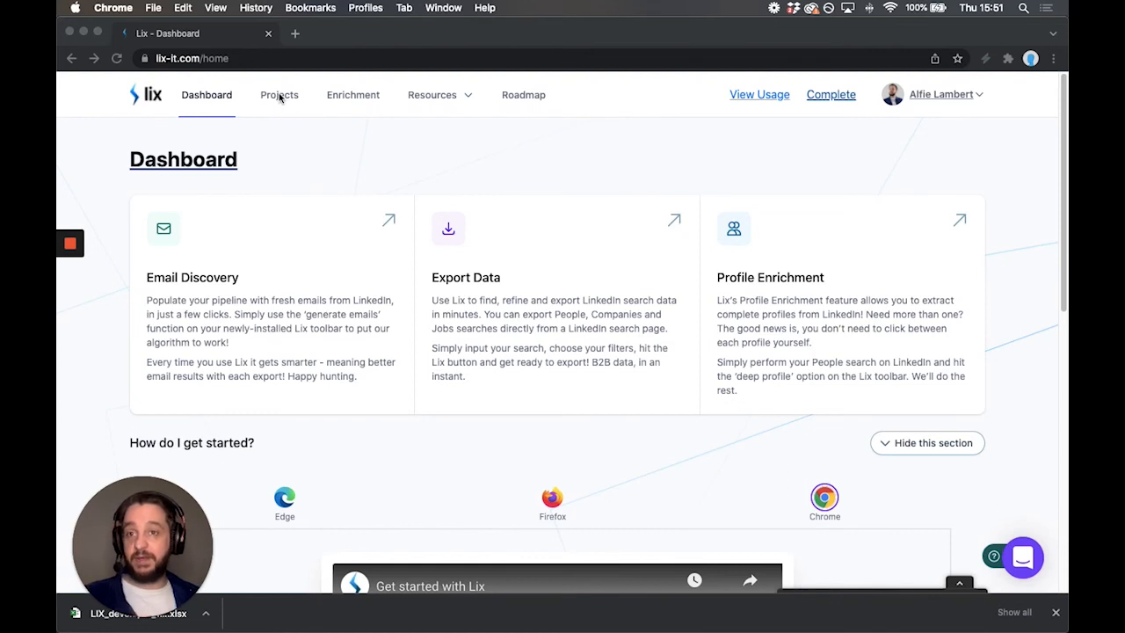
mouse_move(366, 116)
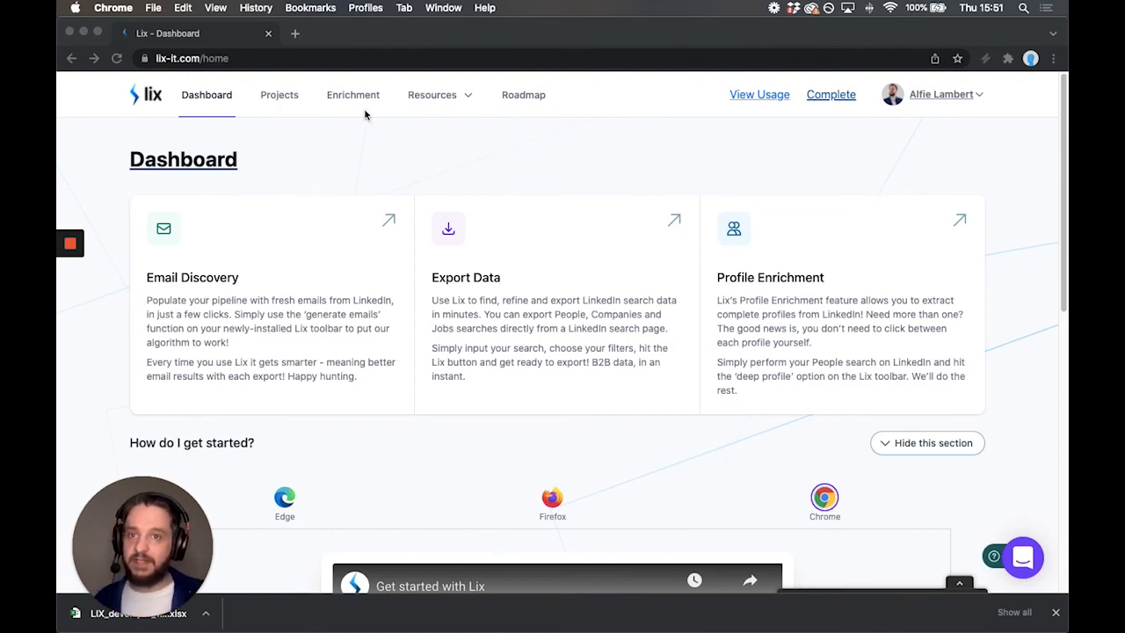
click(433, 95)
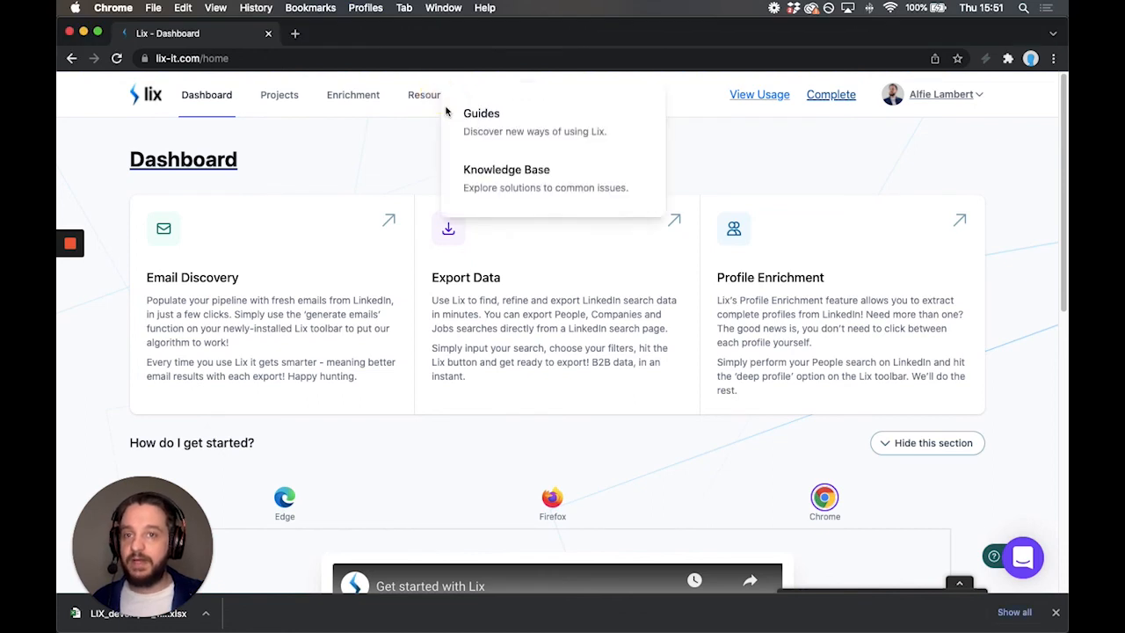
mouse_move(573, 160)
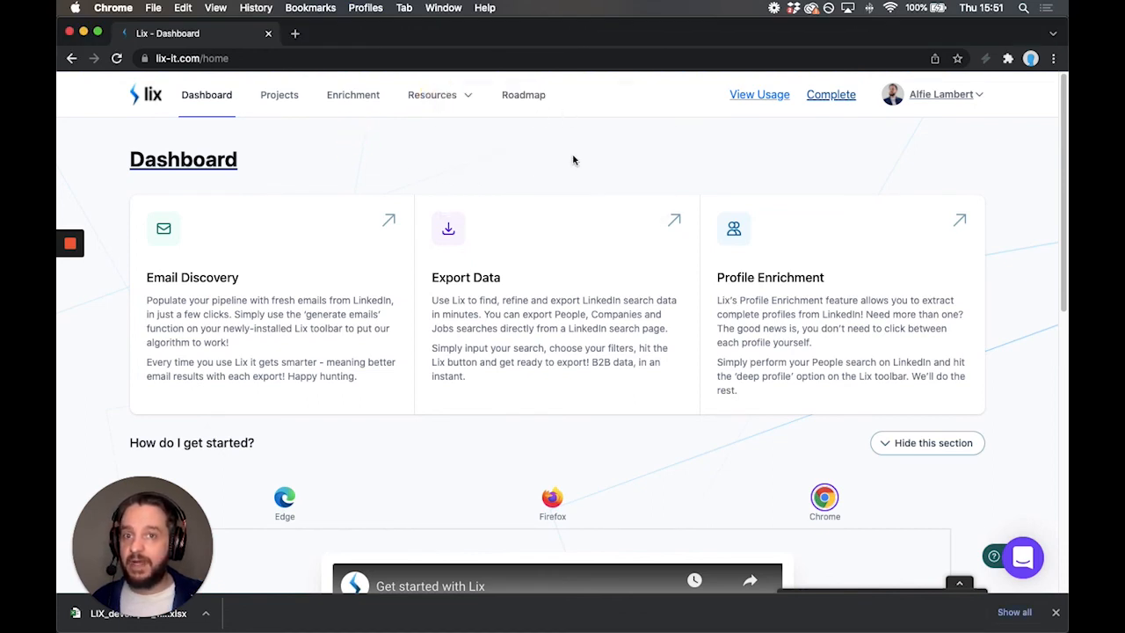
mouse_move(580, 162)
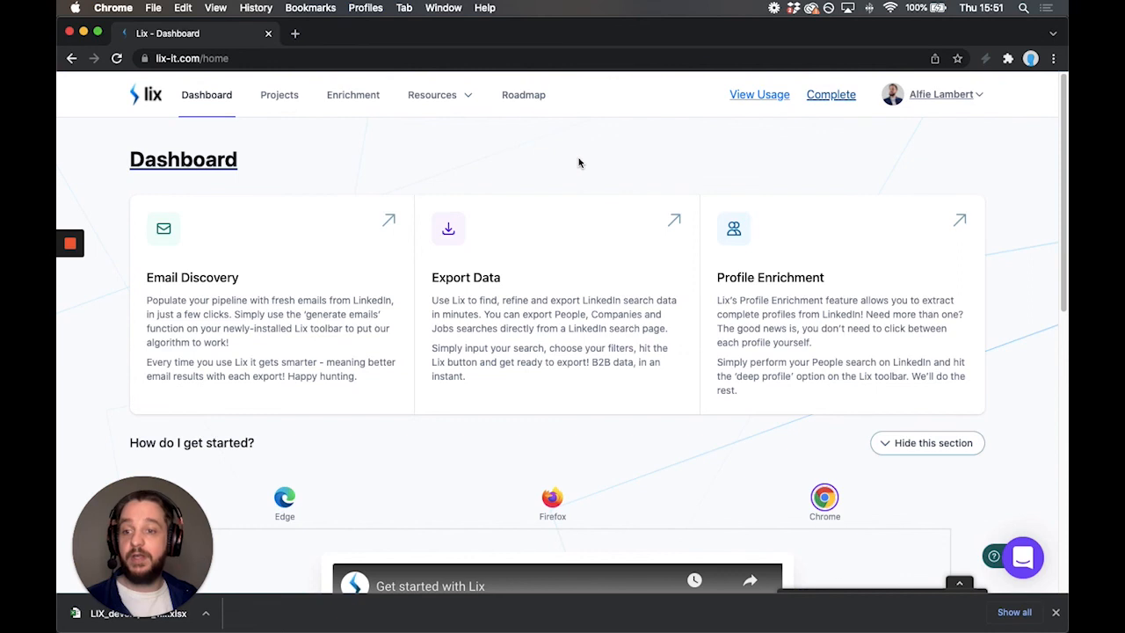